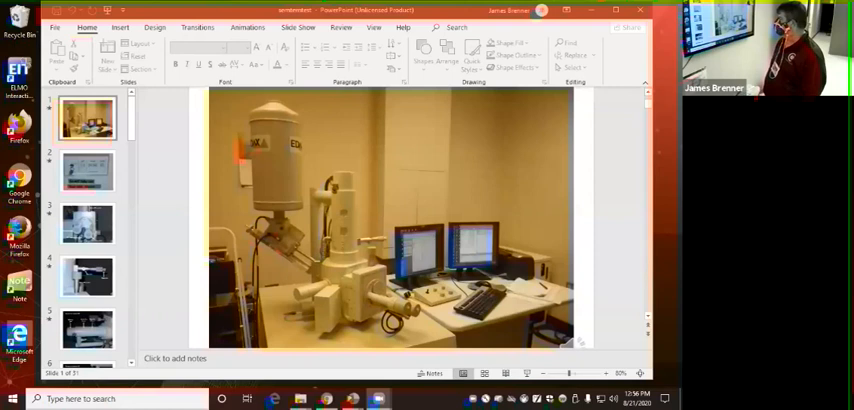
Show slide 2, the key panel with the Do not turn off and Keep under vacuum labels.
click(88, 170)
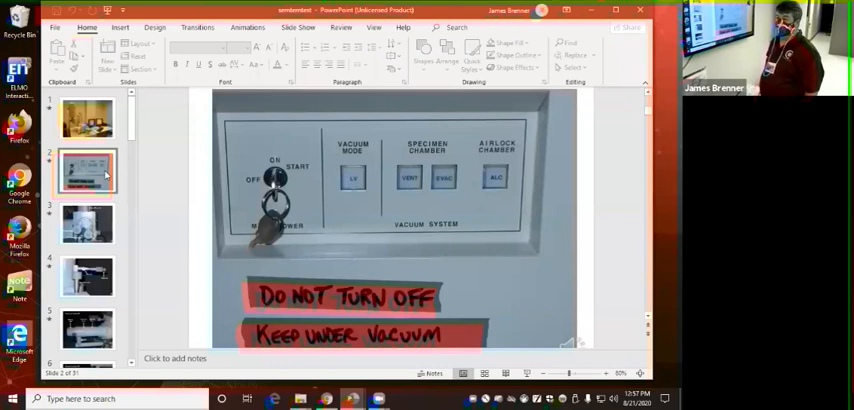
mouse_move(88, 224)
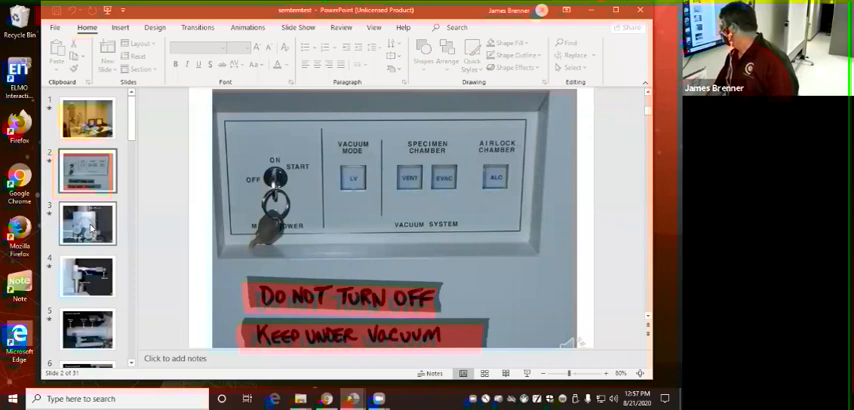
Step through slide 3 (stage X, Y, Z translate controls) to slide 4, the EDS Detector photo.
click(88, 222)
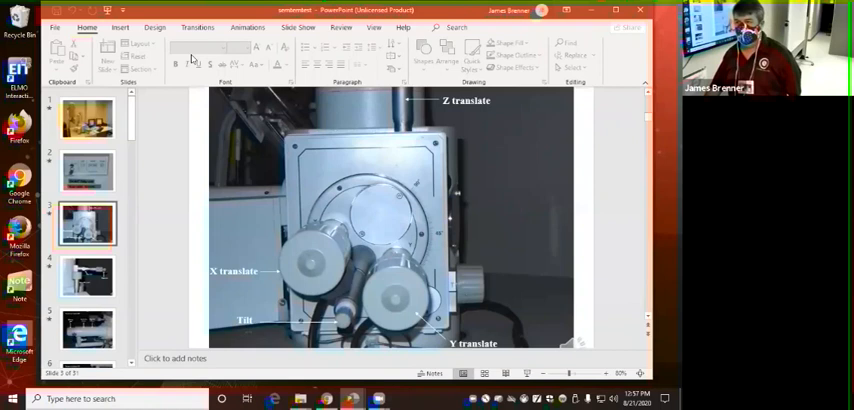
click(88, 276)
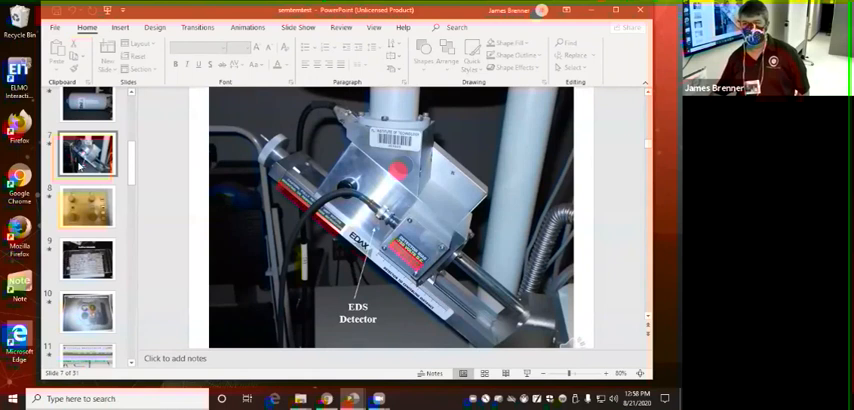
mouse_move(12, 160)
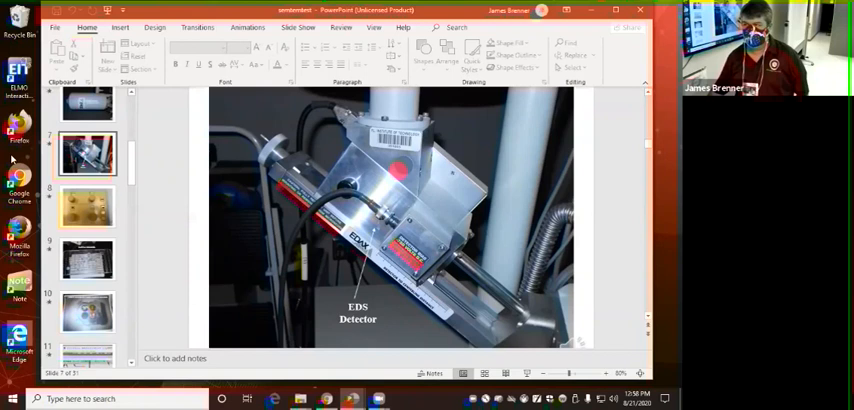
Step through slide 5 (control panel with magnification and focus knobs) to slide 6, Sample Holders.
click(88, 204)
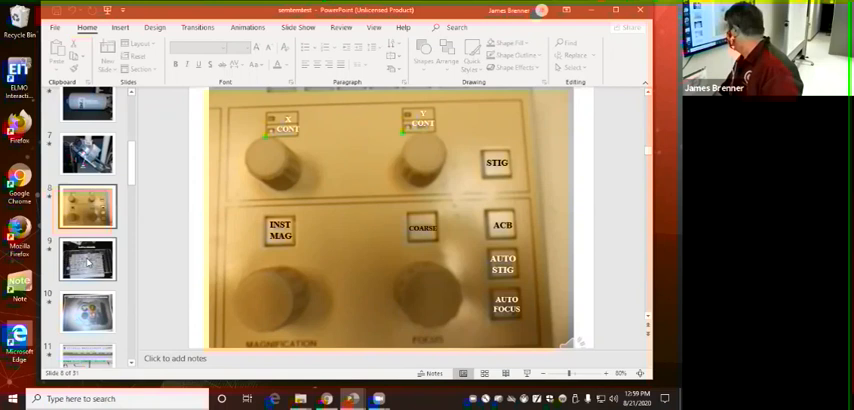
click(88, 260)
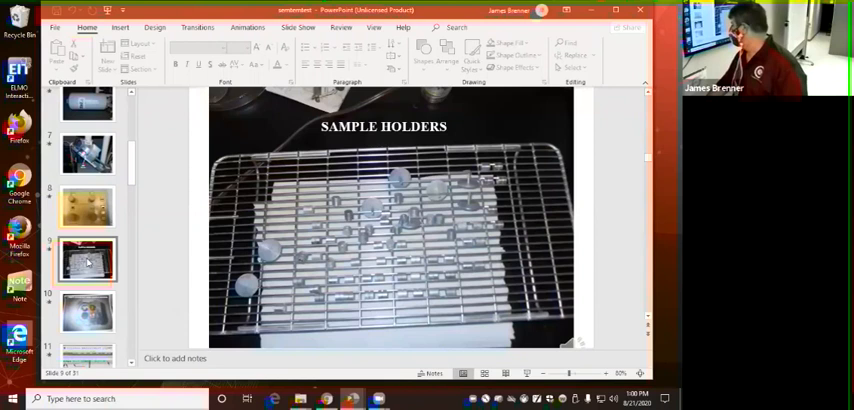
Show slide 7, the EDS software screenshot with SEM image, EDS spectrum and beam voltage range.
click(88, 312)
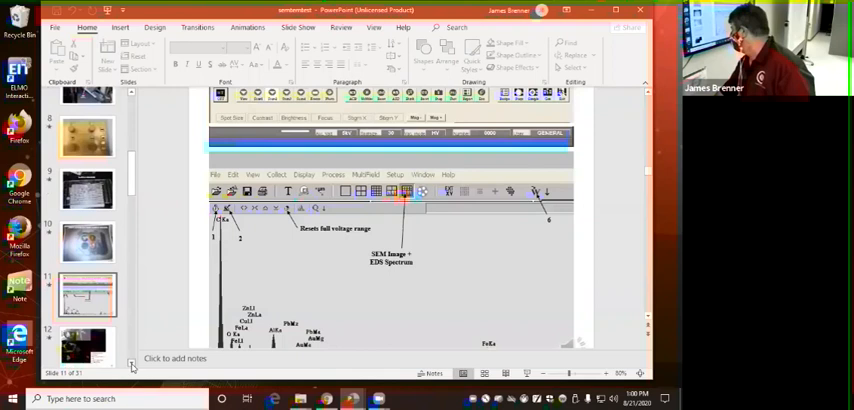
Show slide 8, the elemental map, briefly revisiting slide 7 before settling on the map.
scroll(down, 3)
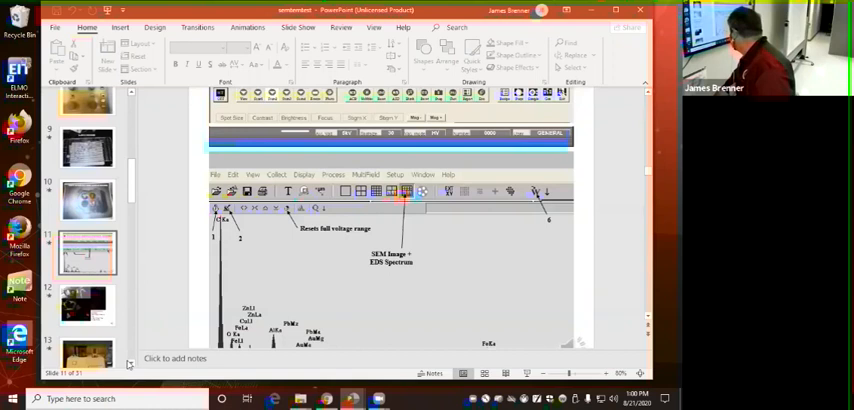
click(88, 296)
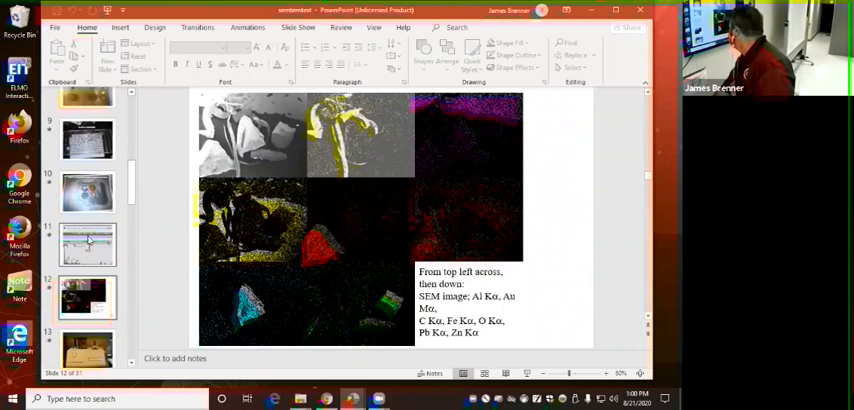
click(88, 244)
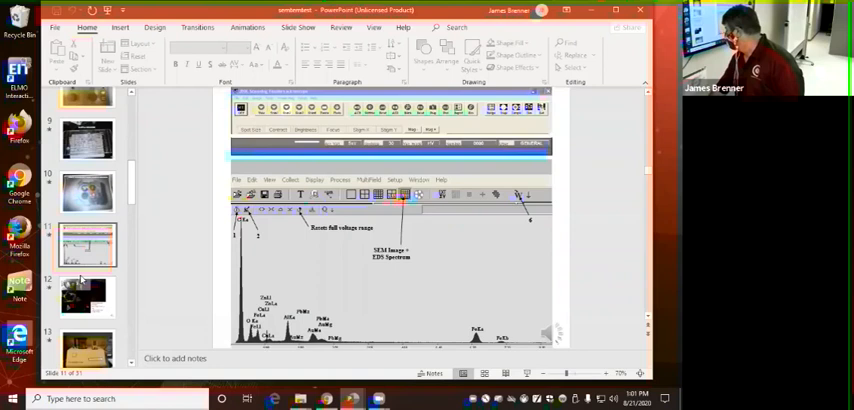
click(88, 296)
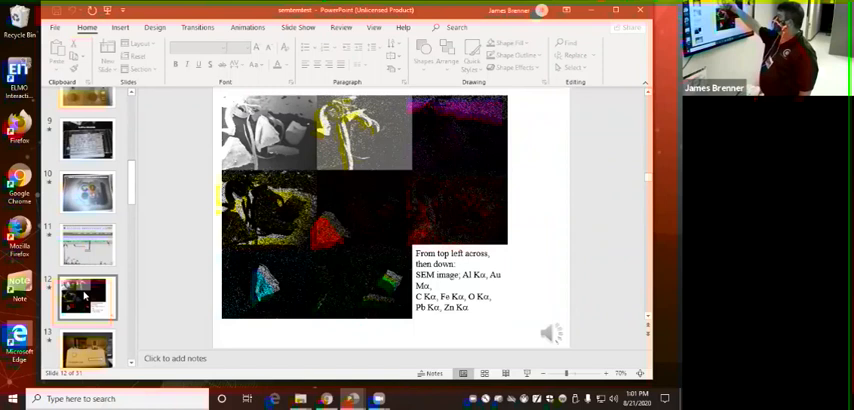